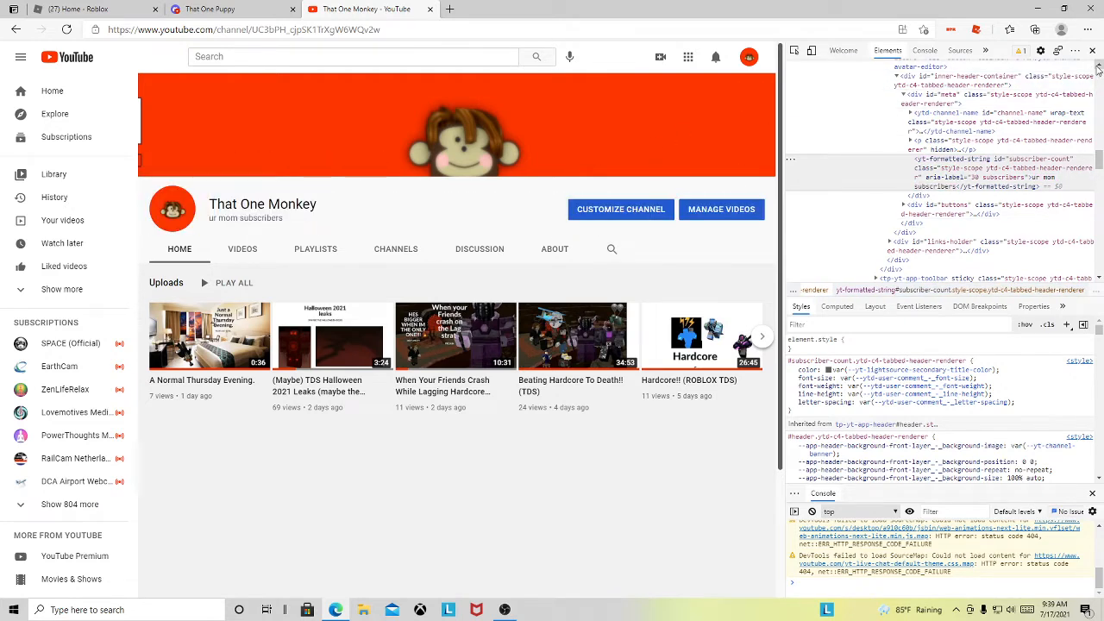
Close the DevTools panel so the That One Monkey channel page fills the window
{"action": "left_click", "coordinate": [1090, 49]}
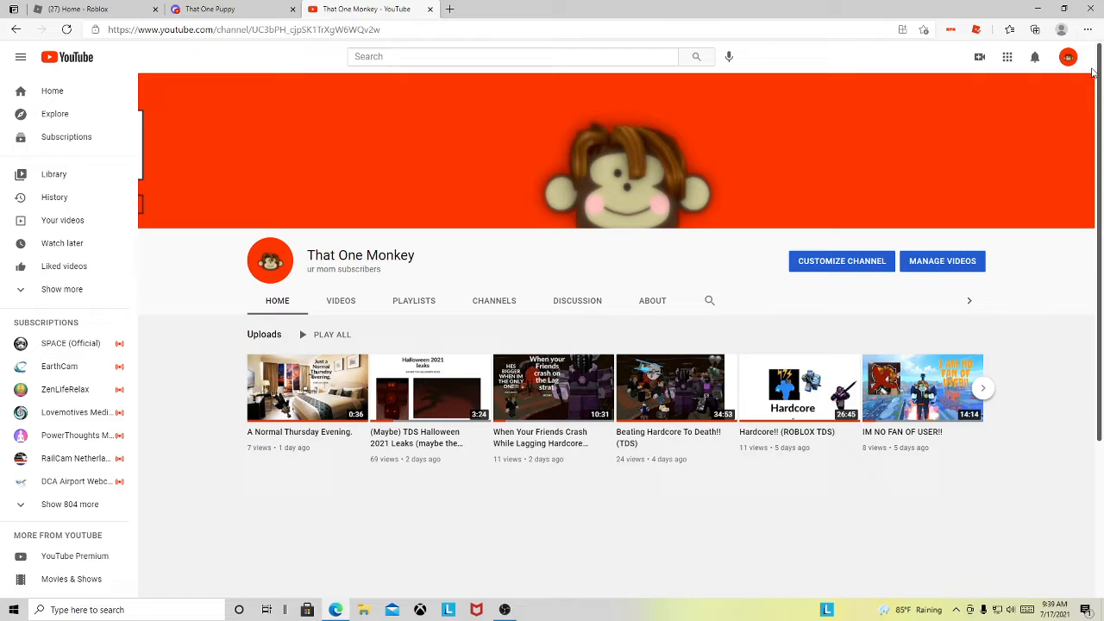
{"action": "mouse_move", "coordinate": [449, 424]}
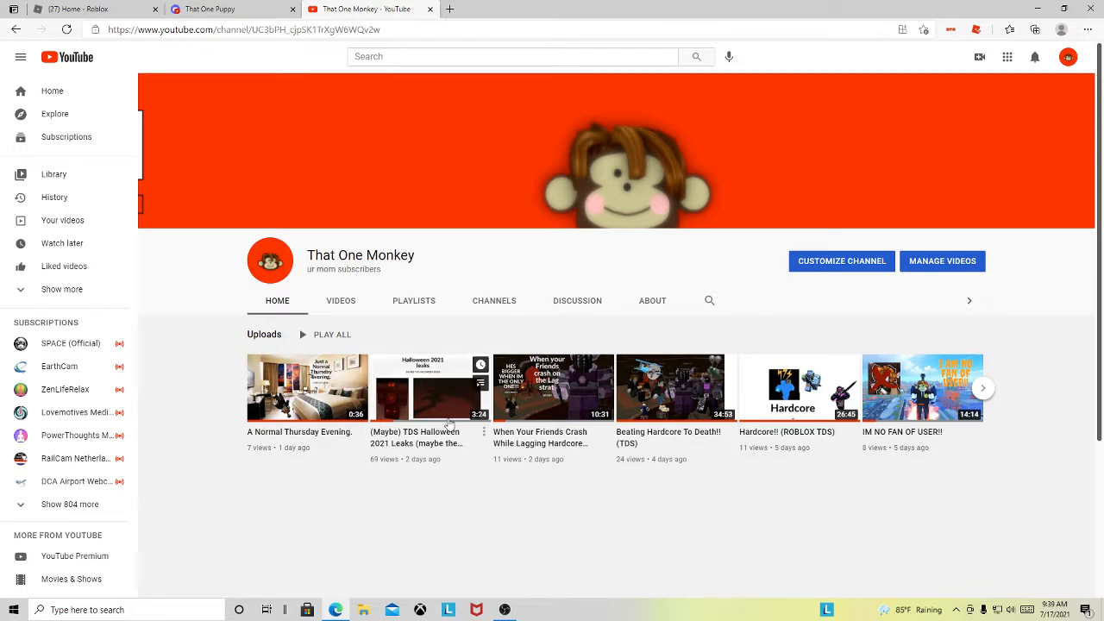
Play the '(Maybe) TDS Halloween 2021 Leaks' video, then focus the search box
{"action": "left_click", "coordinate": [423, 387]}
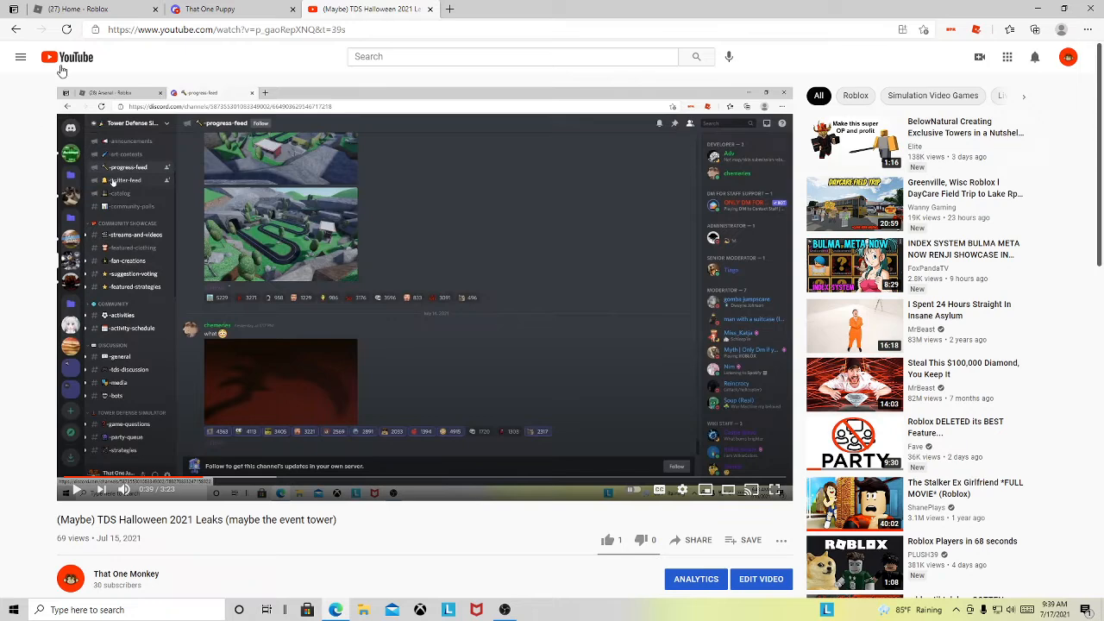
{"action": "left_click", "coordinate": [512, 57]}
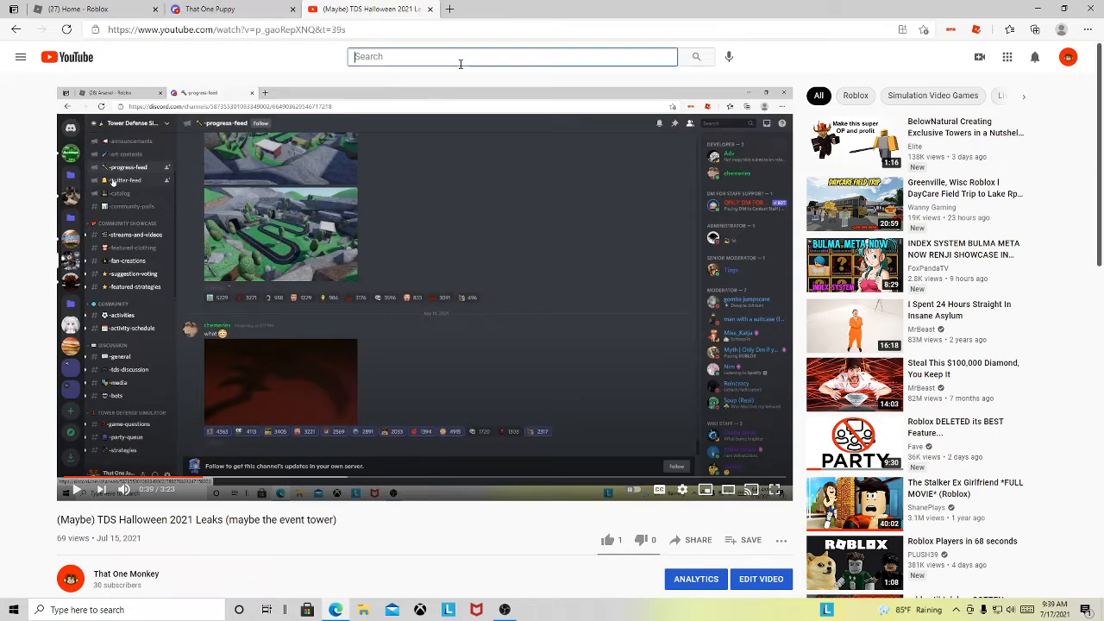
Search for 'WikiaColors', then return to your own That One Monkey channel
{"action": "type", "text": "WikiaColors"}
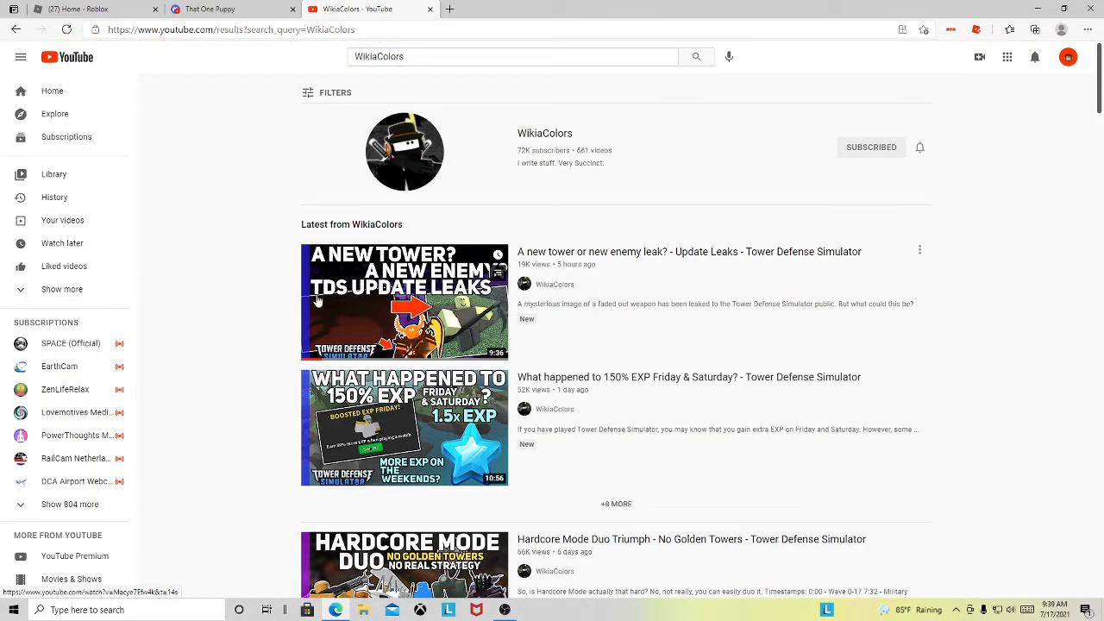
{"action": "mouse_move", "coordinate": [384, 351]}
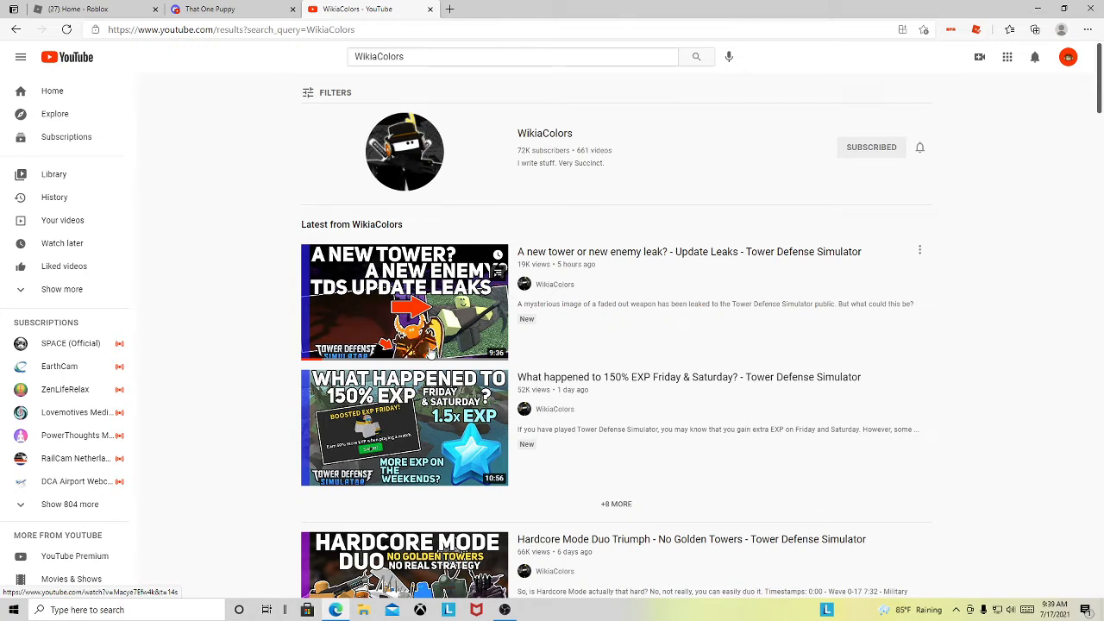
{"action": "mouse_move", "coordinate": [330, 296]}
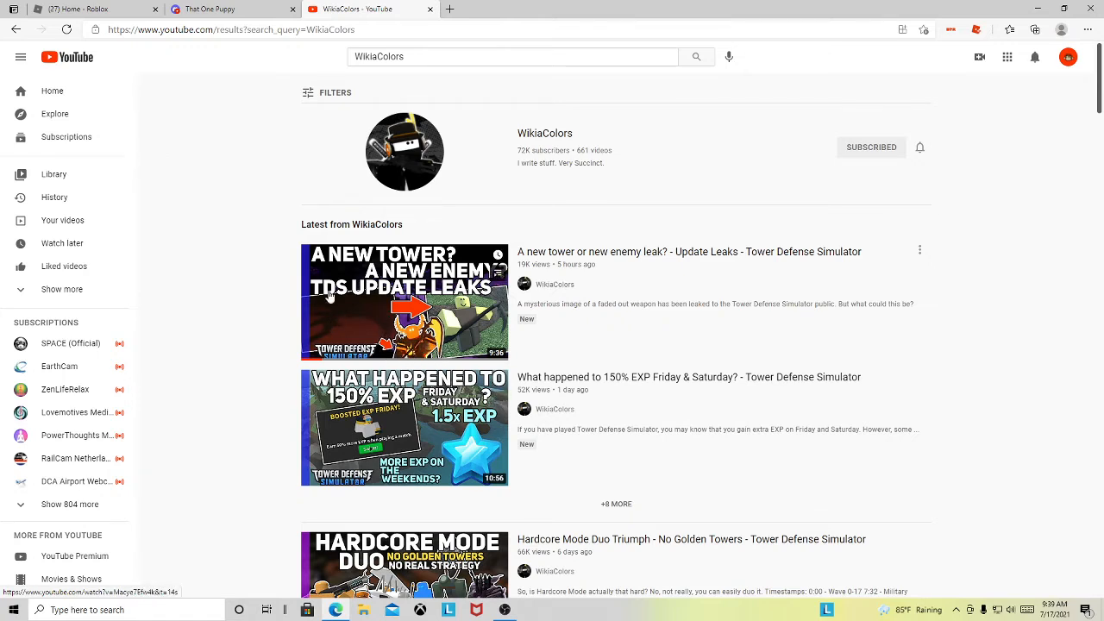
{"action": "mouse_move", "coordinate": [353, 311]}
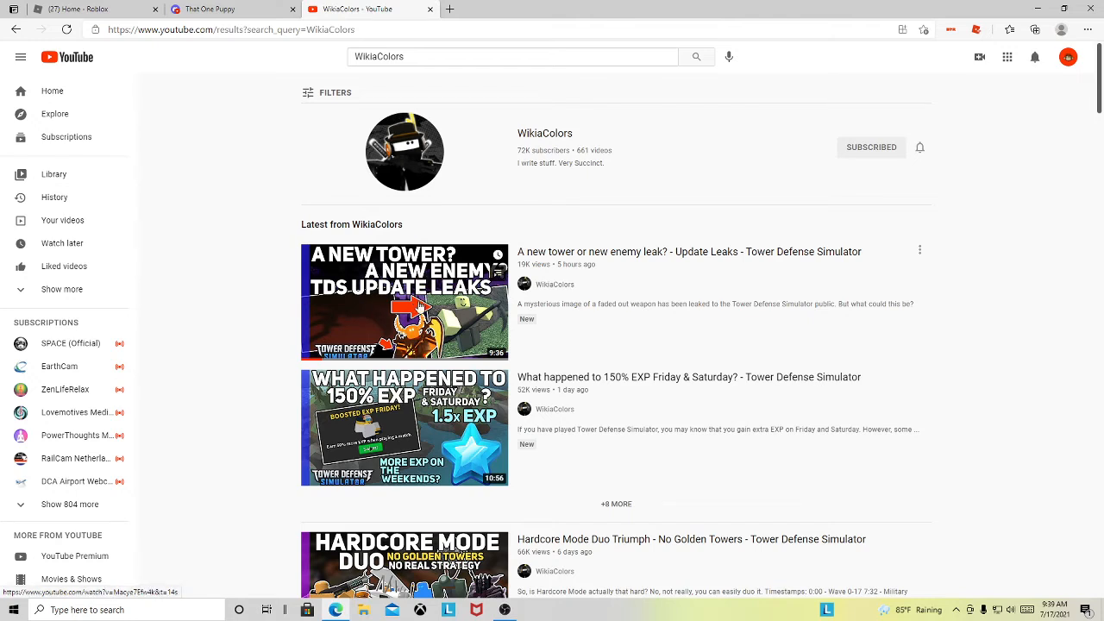
{"action": "mouse_move", "coordinate": [357, 275]}
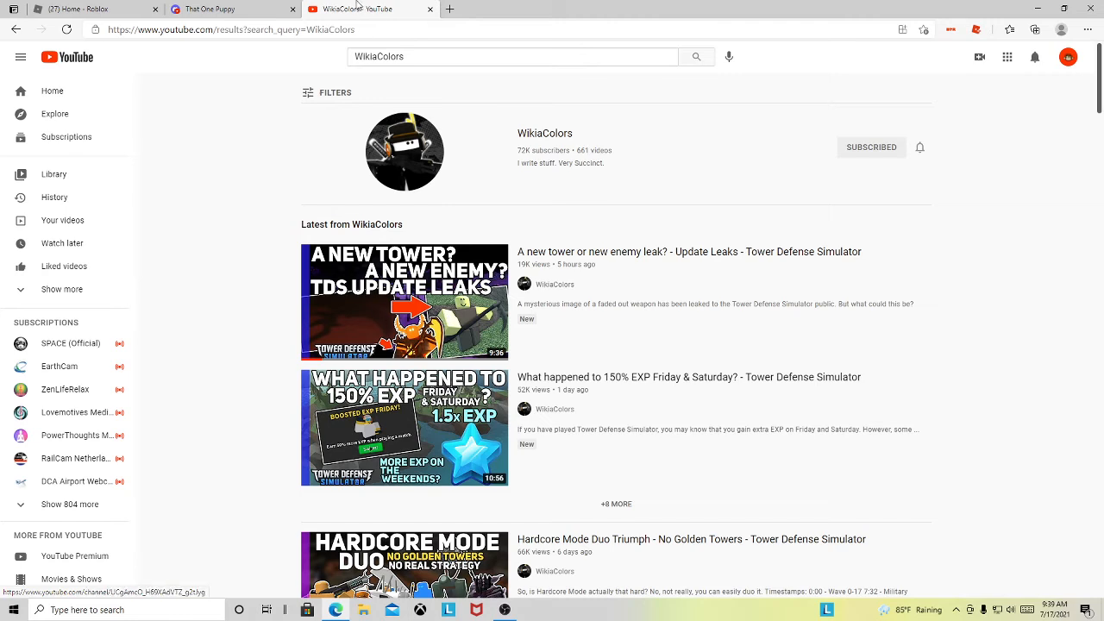
{"action": "mouse_move", "coordinate": [445, 312]}
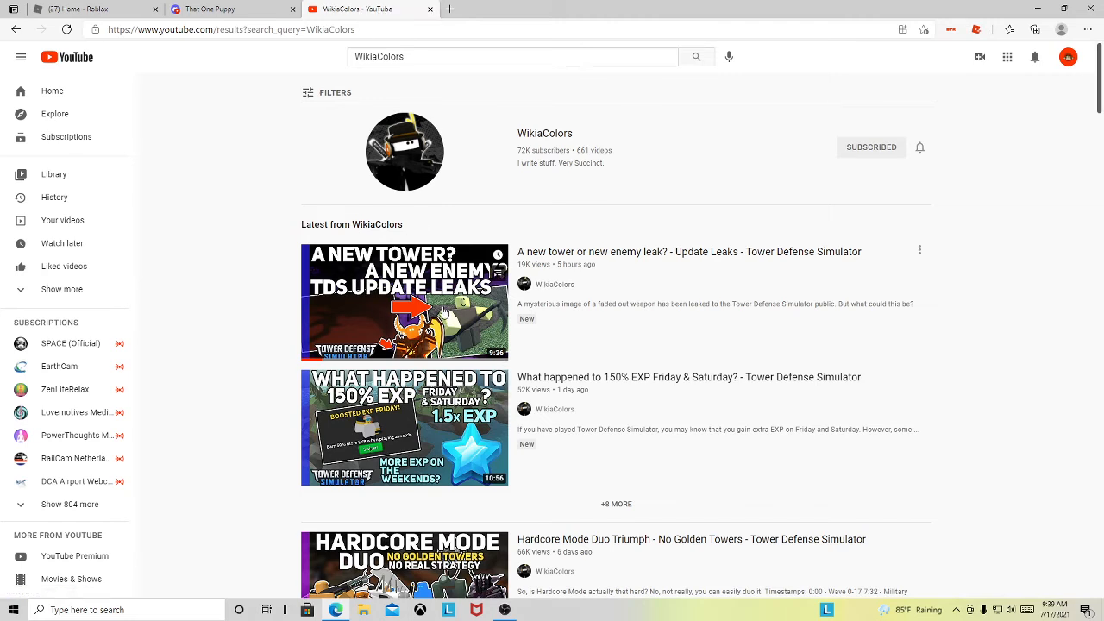
{"action": "mouse_move", "coordinate": [435, 18]}
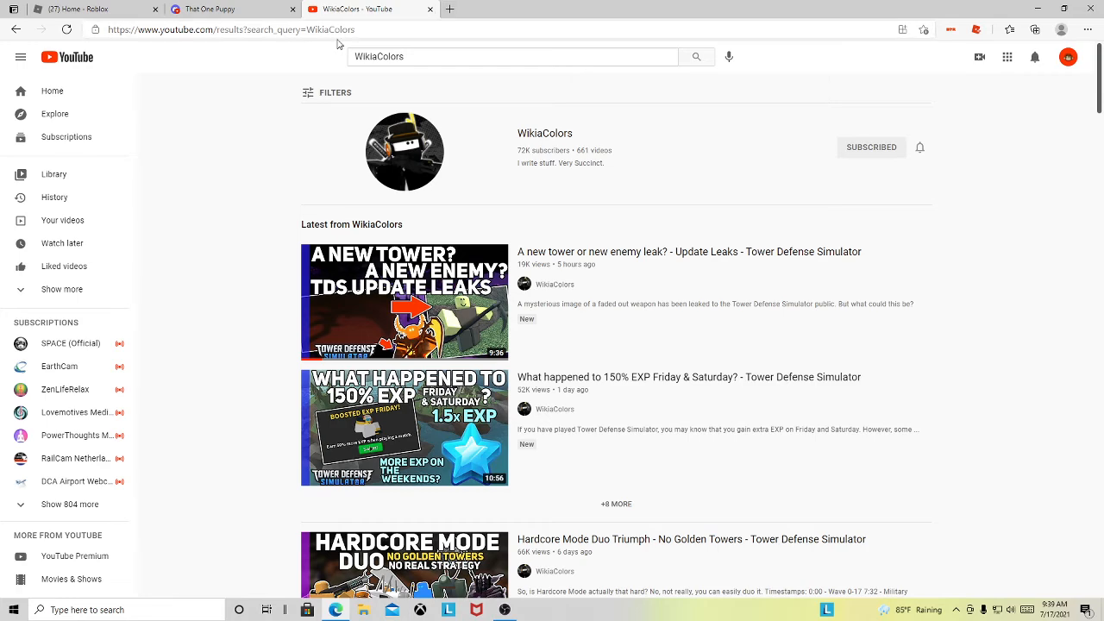
{"action": "left_click", "coordinate": [1067, 57]}
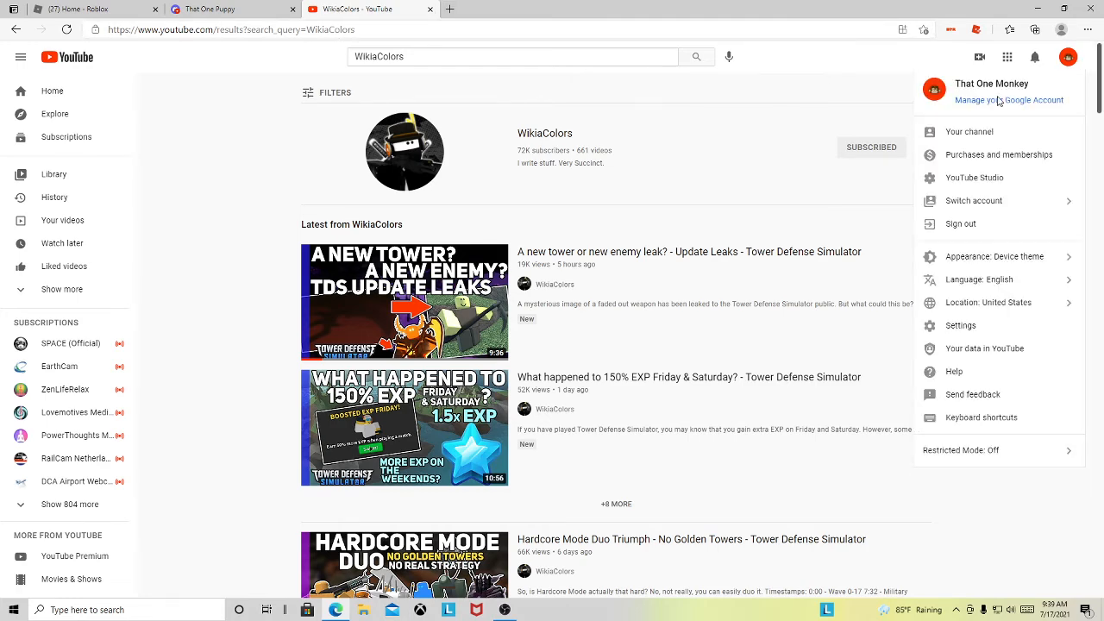
{"action": "left_click", "coordinate": [968, 131]}
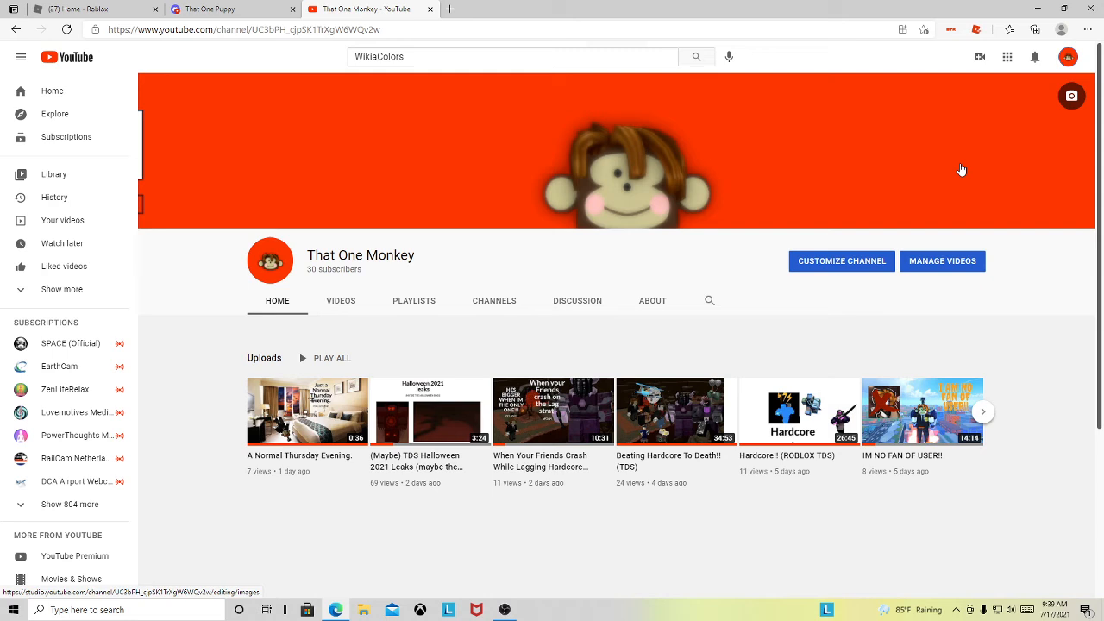